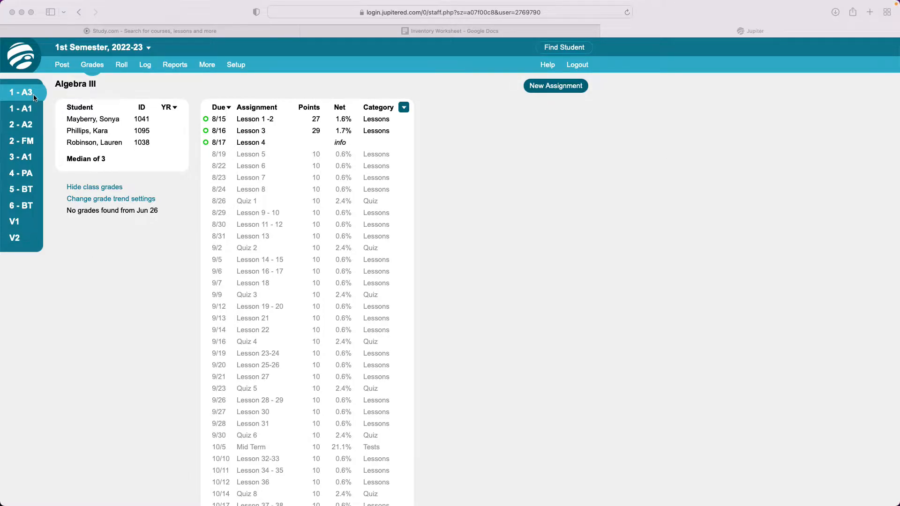
mouse_move(29, 237)
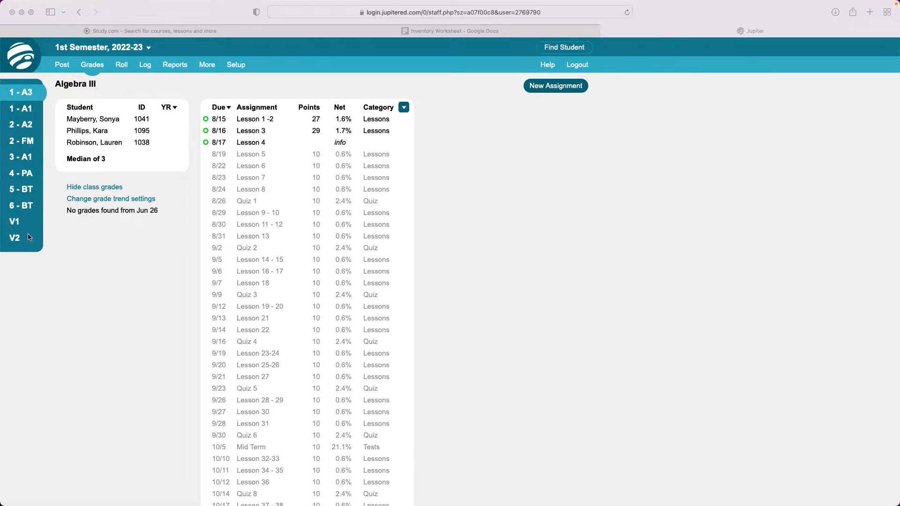
mouse_move(17, 119)
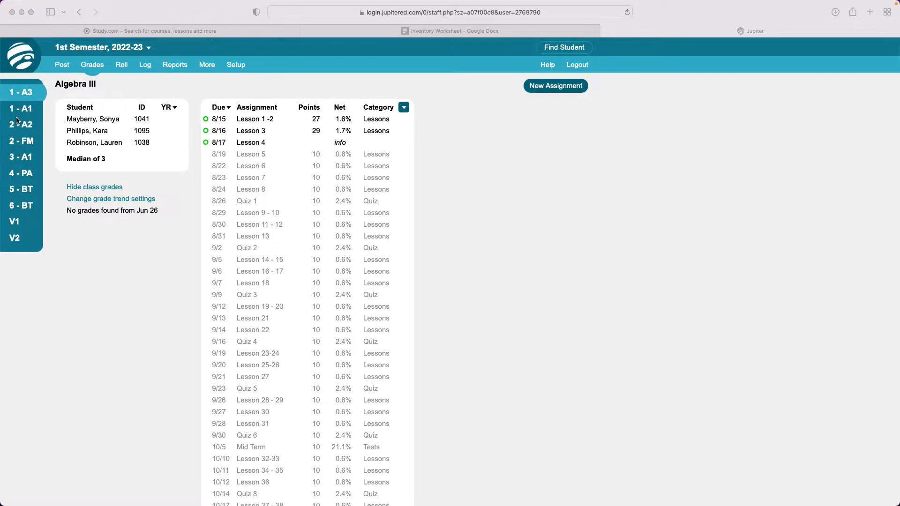
Browse the Algebra II, Foundations Math, Pre-Algebra, Business & Technology and Personal Finance gradebooks.
click(21, 125)
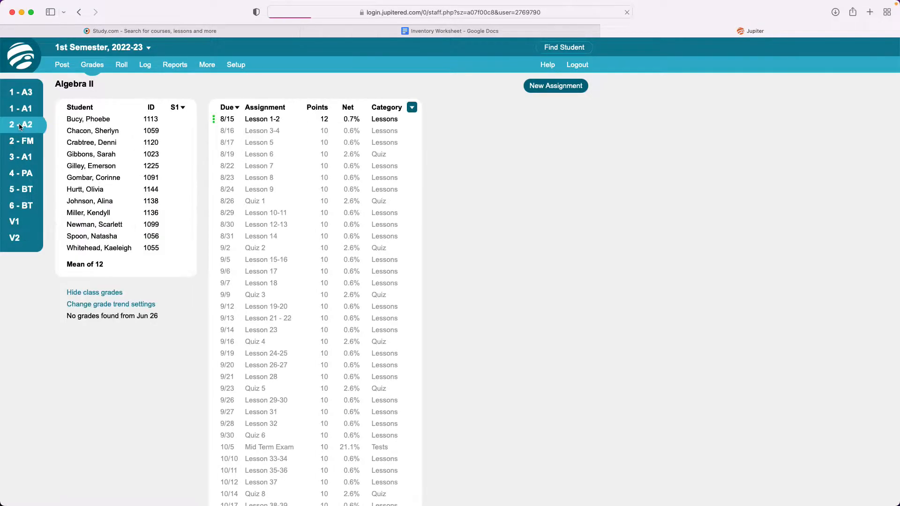
click(21, 141)
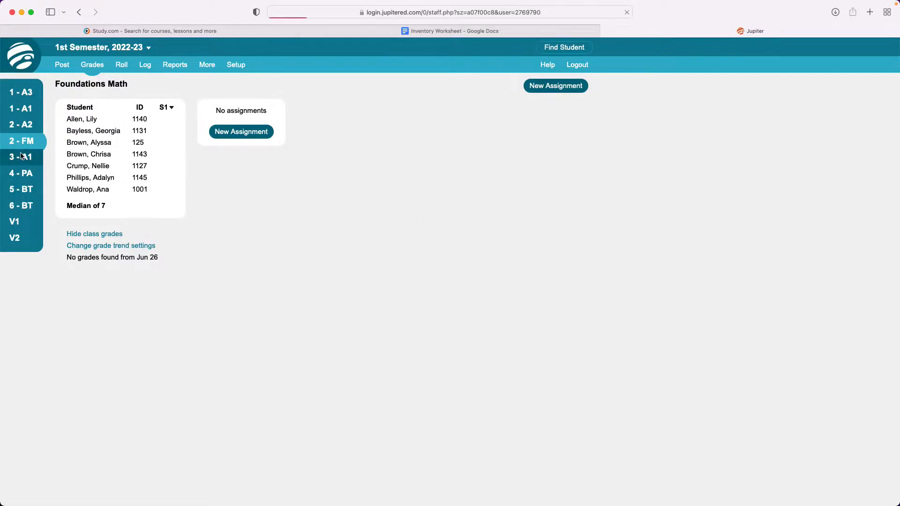
click(21, 174)
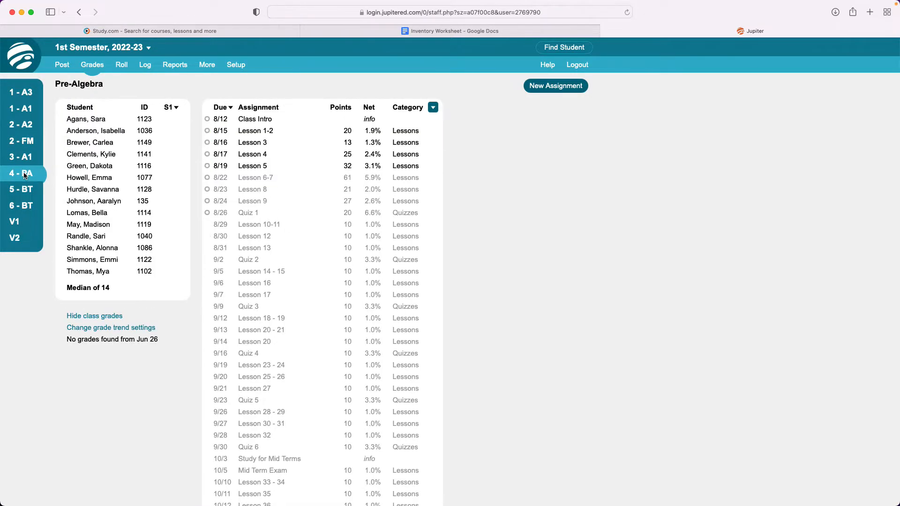
click(21, 189)
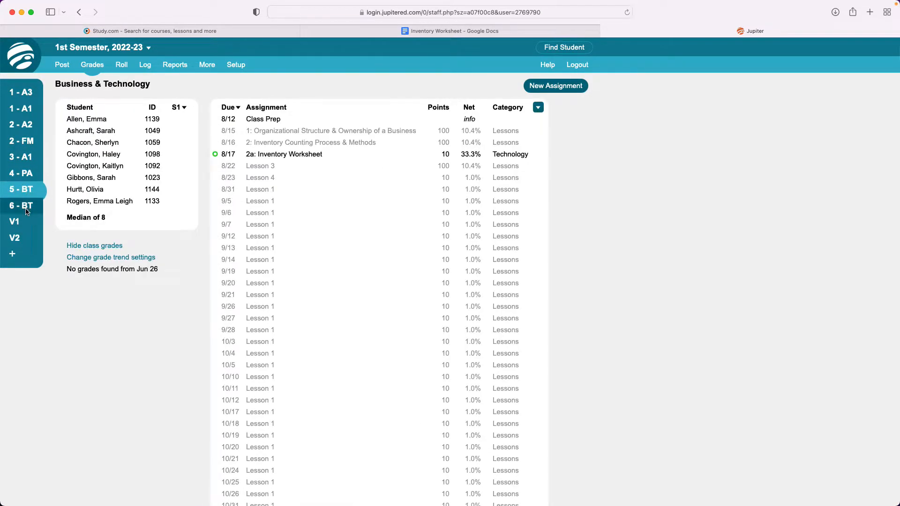
click(14, 222)
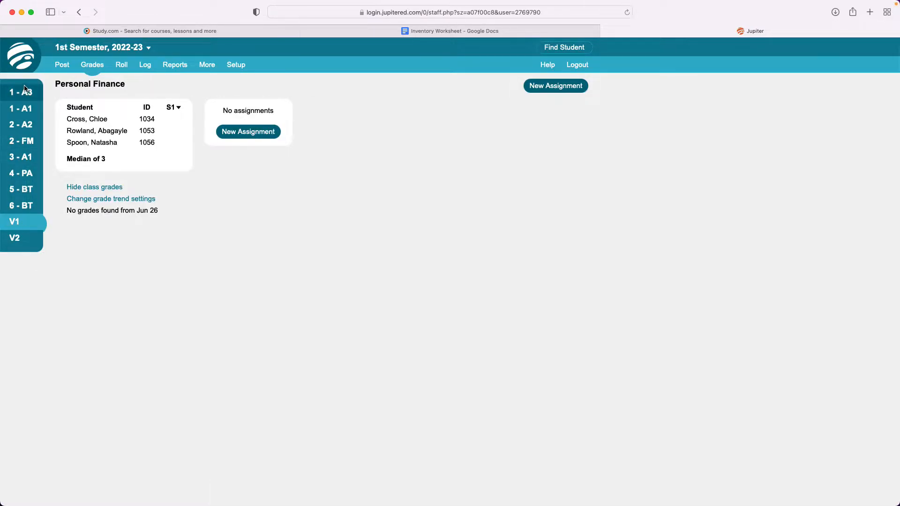
click(22, 92)
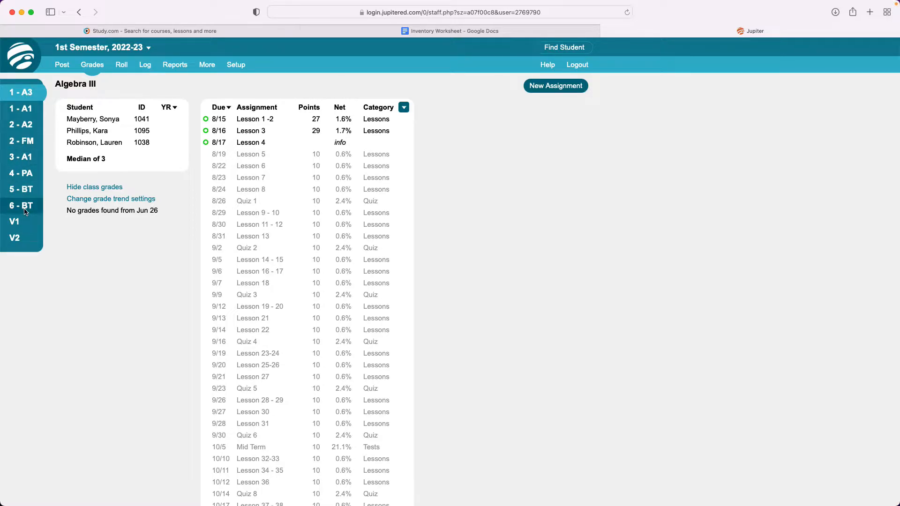
mouse_move(37, 98)
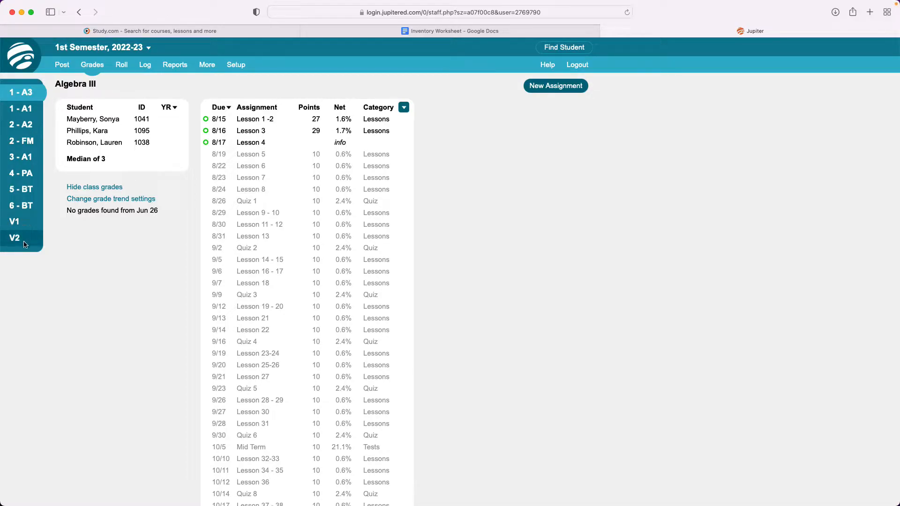
mouse_move(22, 228)
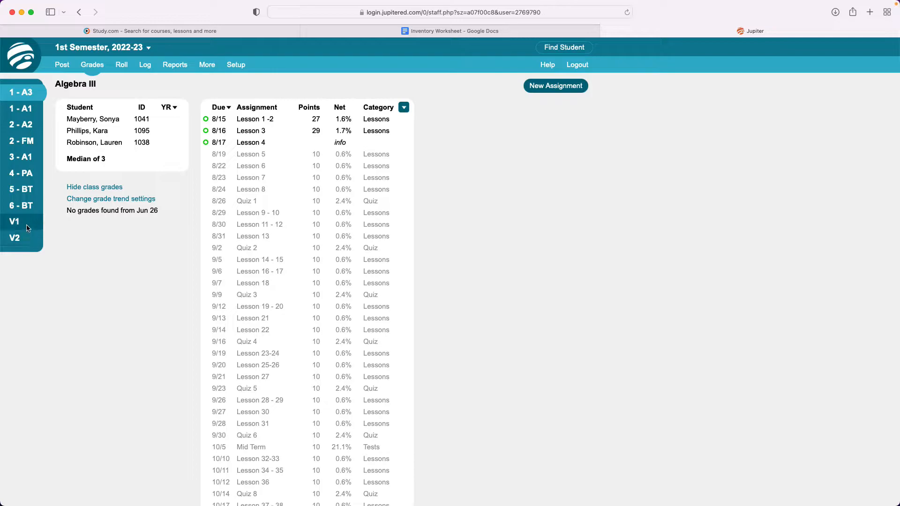
mouse_move(25, 241)
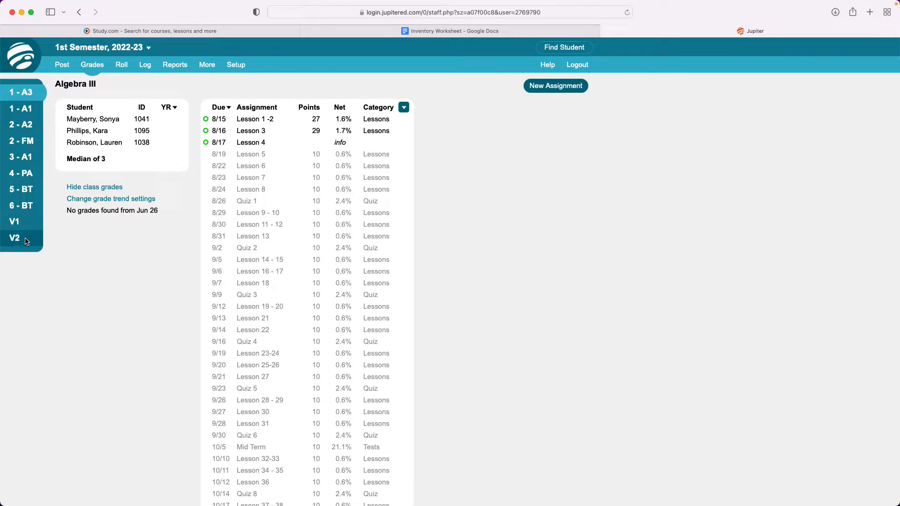
mouse_move(26, 241)
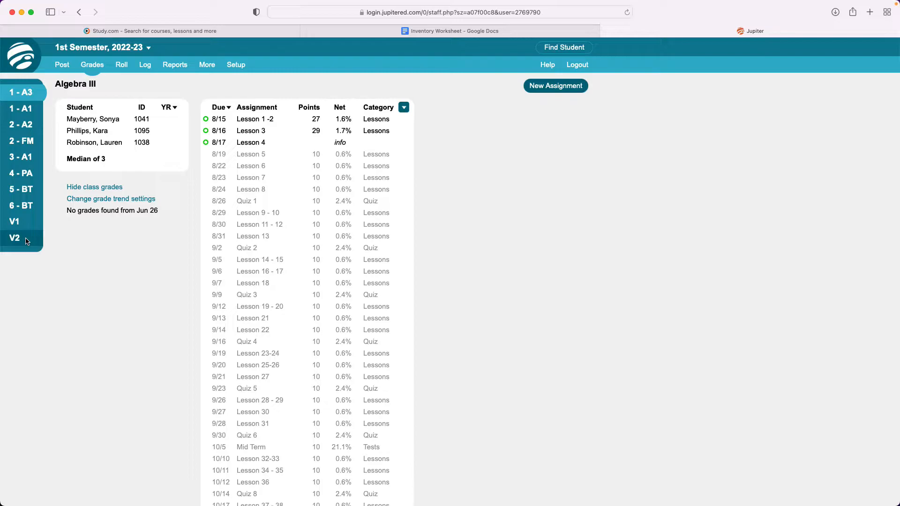
mouse_move(50, 153)
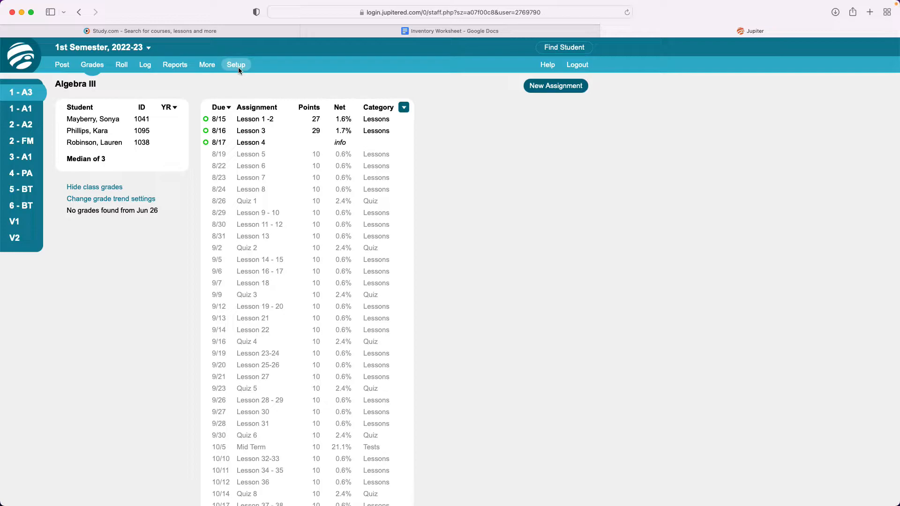
In Setup, rename the Personal Finance virtual class tab from V1 to 'V - PF'.
click(236, 64)
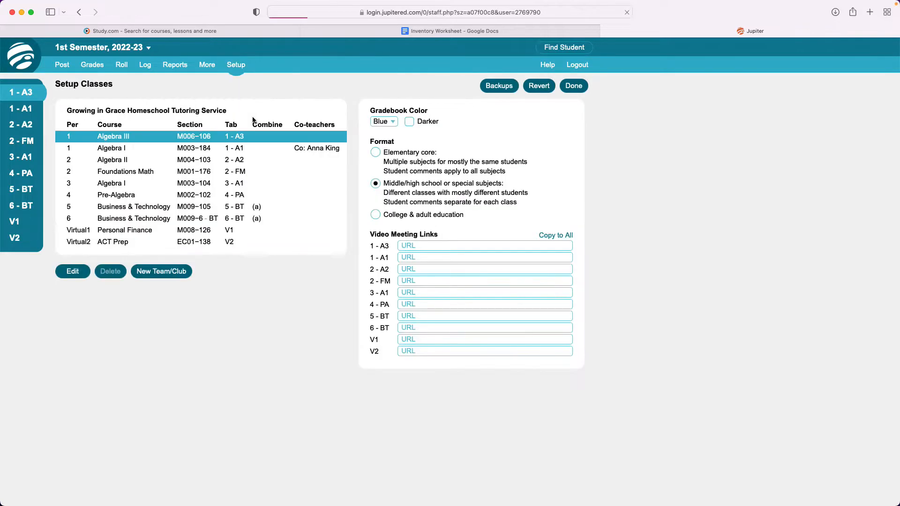
click(133, 206)
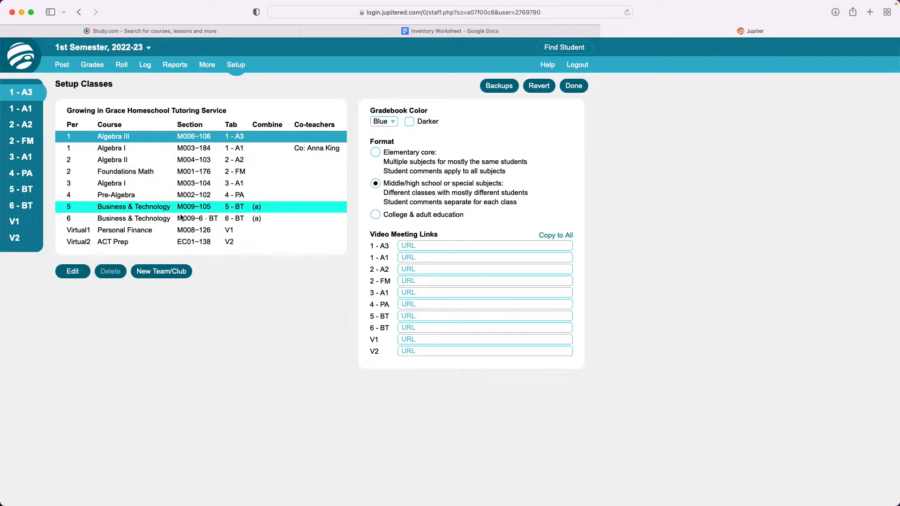
click(124, 231)
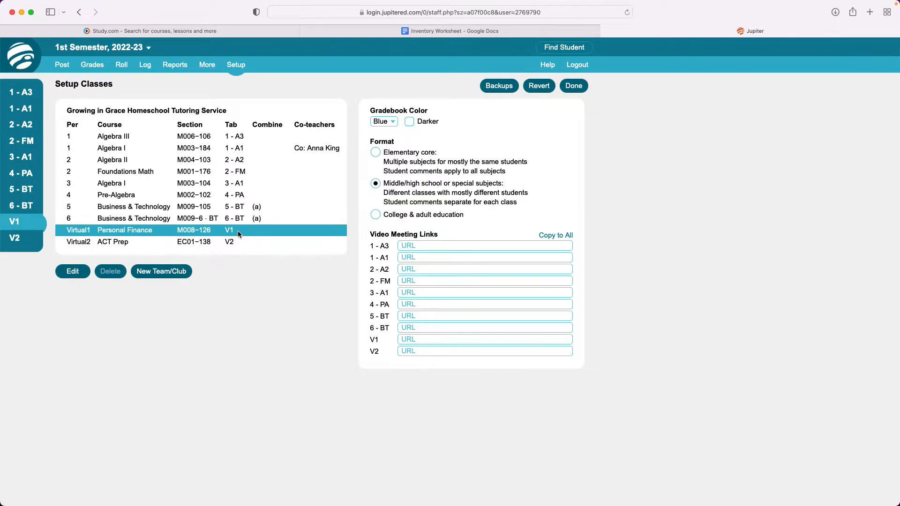
click(72, 271)
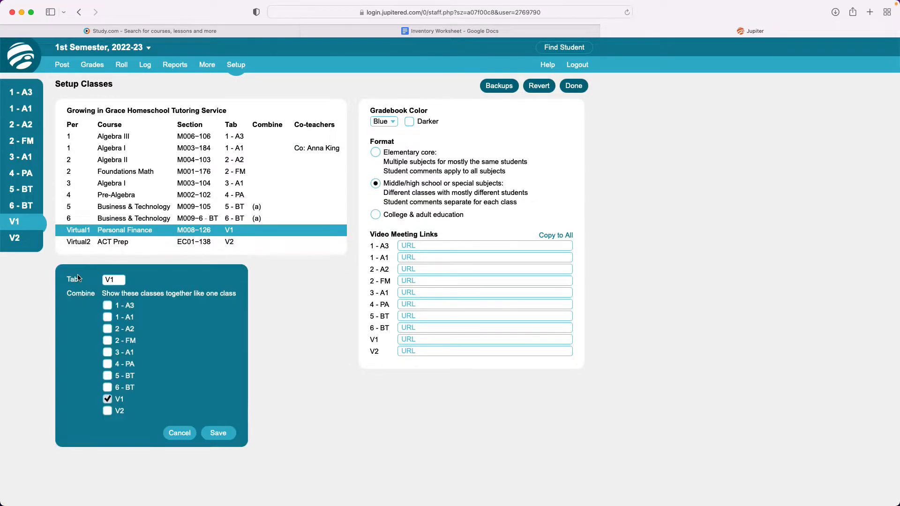
click(114, 280)
text( -)
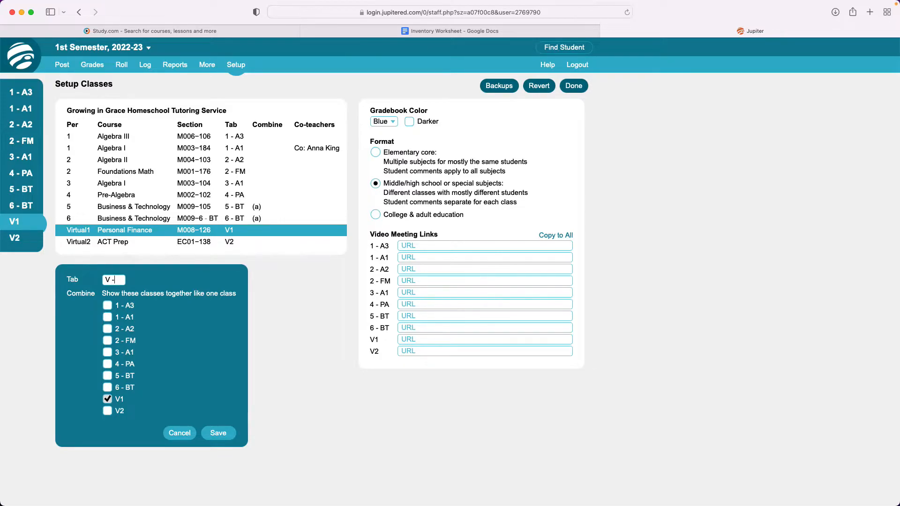
text(PF)
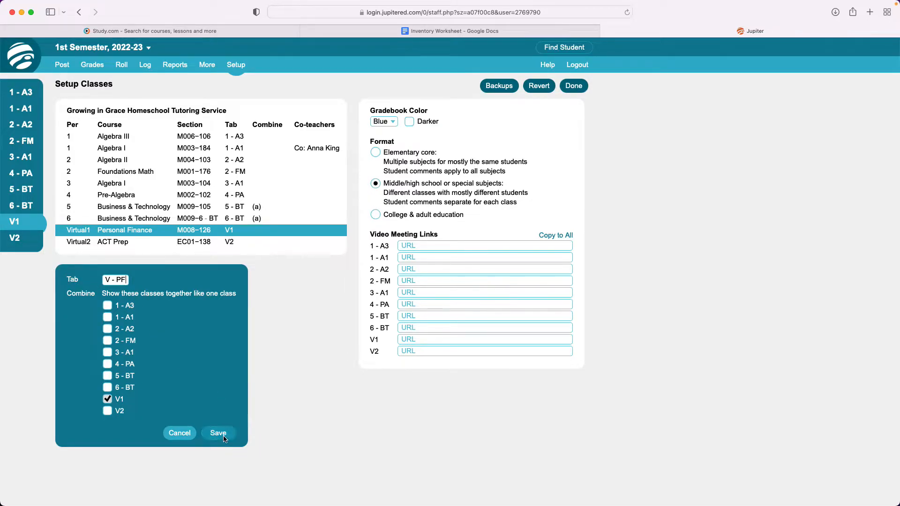
click(218, 433)
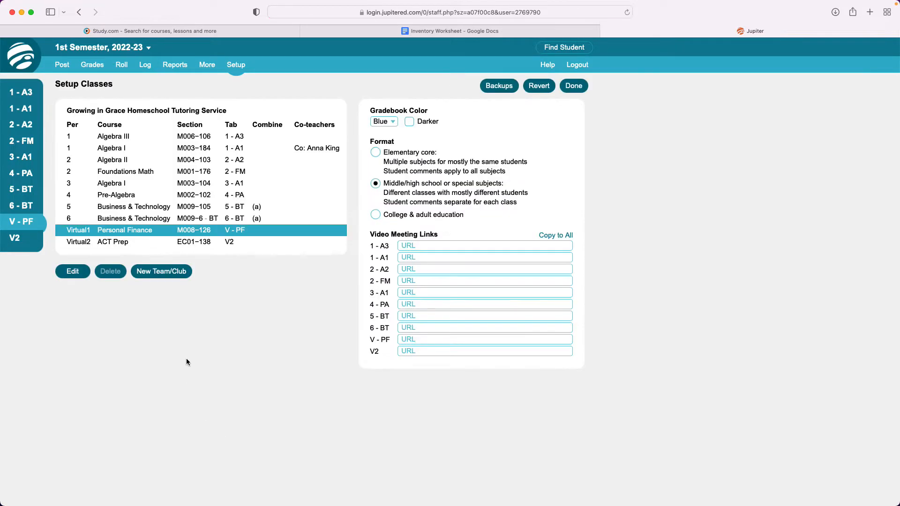
Rename the ACT Prep virtual class tab from V2 to 'V - ACT' and save.
click(112, 242)
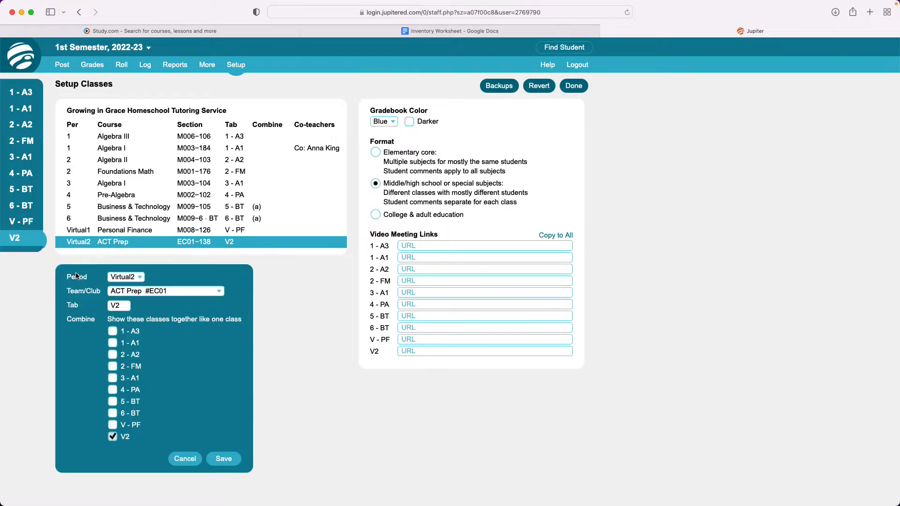
key(backspace)
text( - ACT)
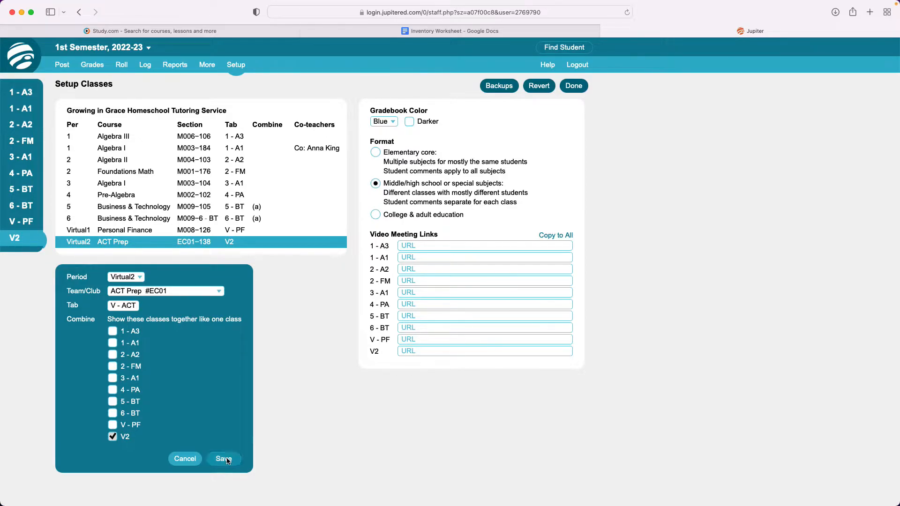
click(222, 459)
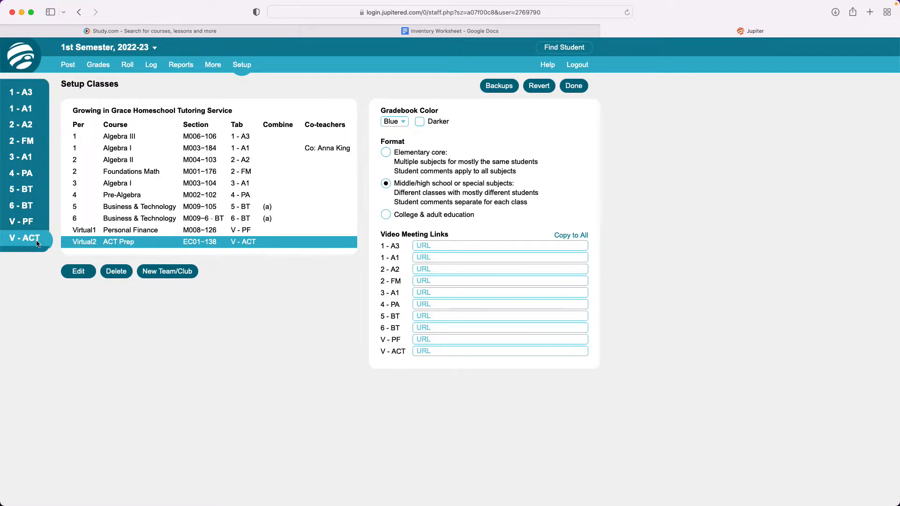
mouse_move(24, 205)
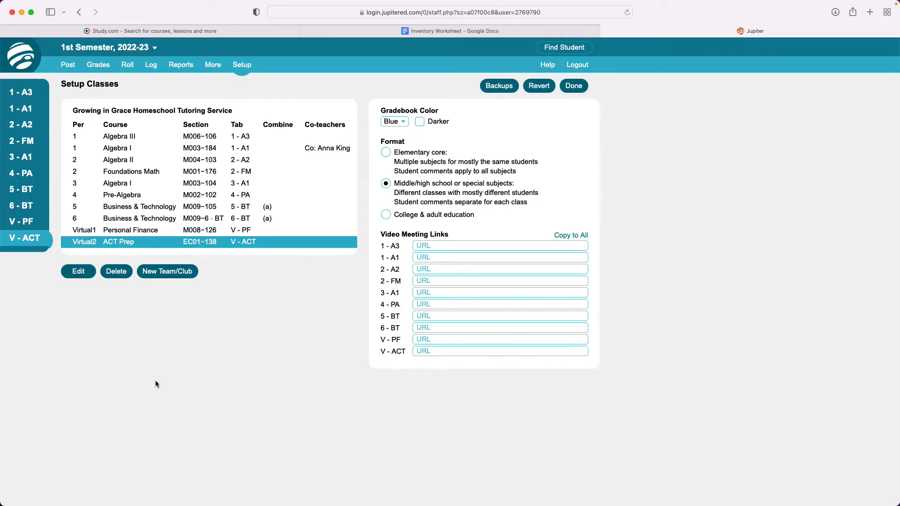
Combine classes 5 - BT and 6 - BT in the period 5 settings, then close setup.
click(140, 206)
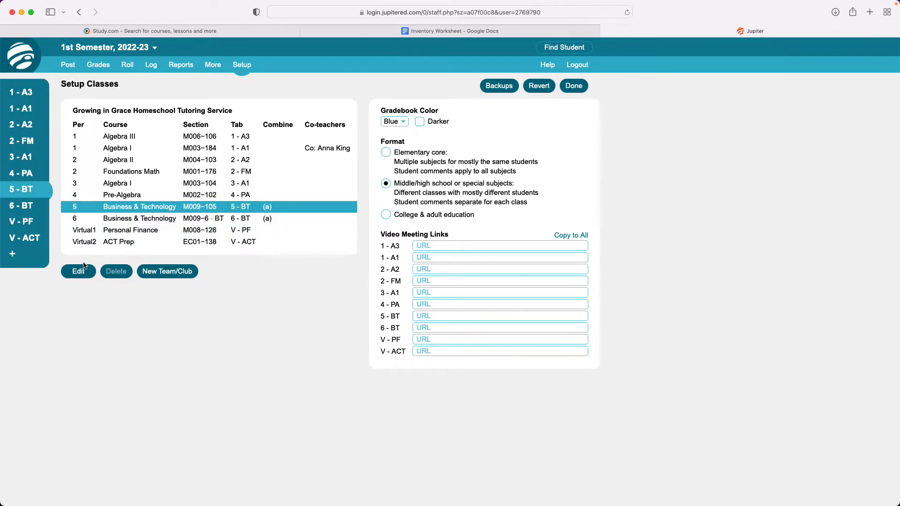
click(79, 271)
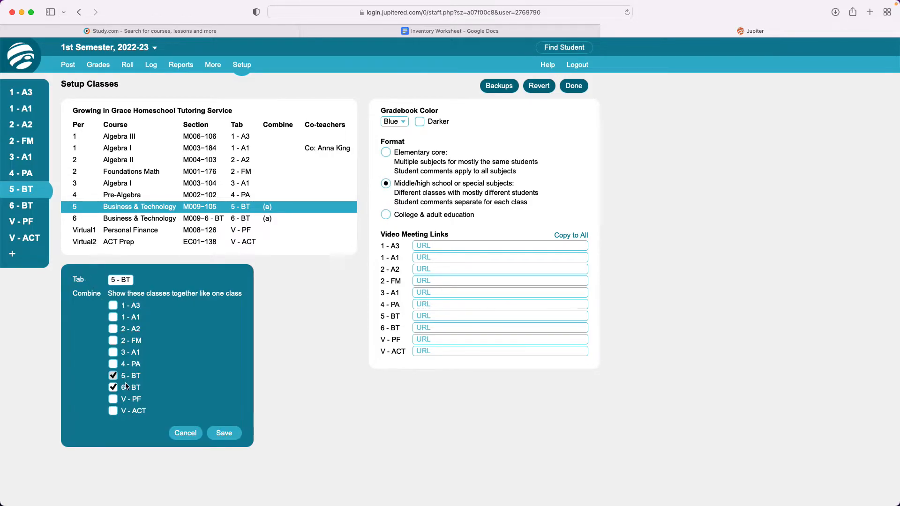
click(113, 386)
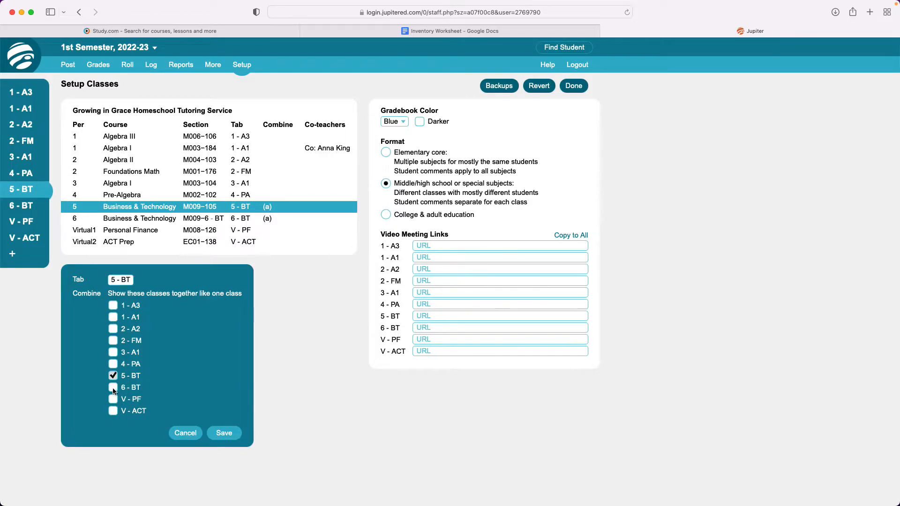
click(113, 388)
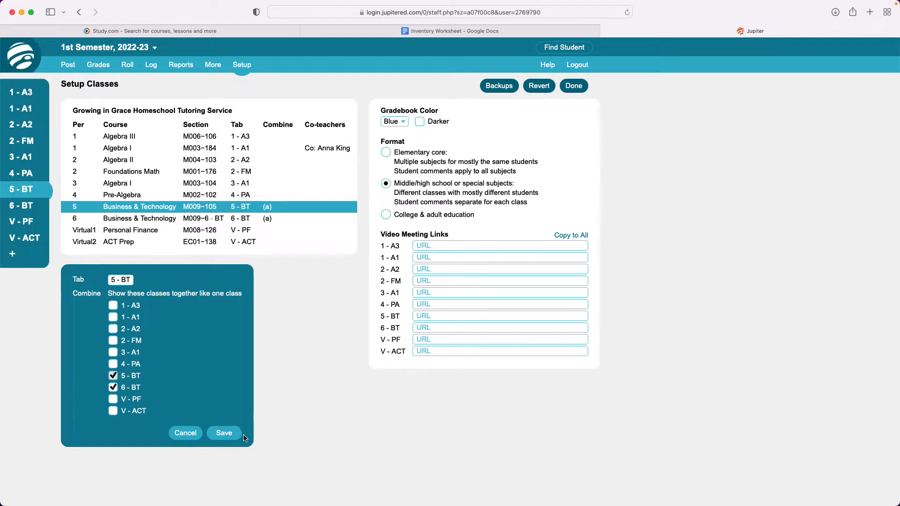
click(225, 433)
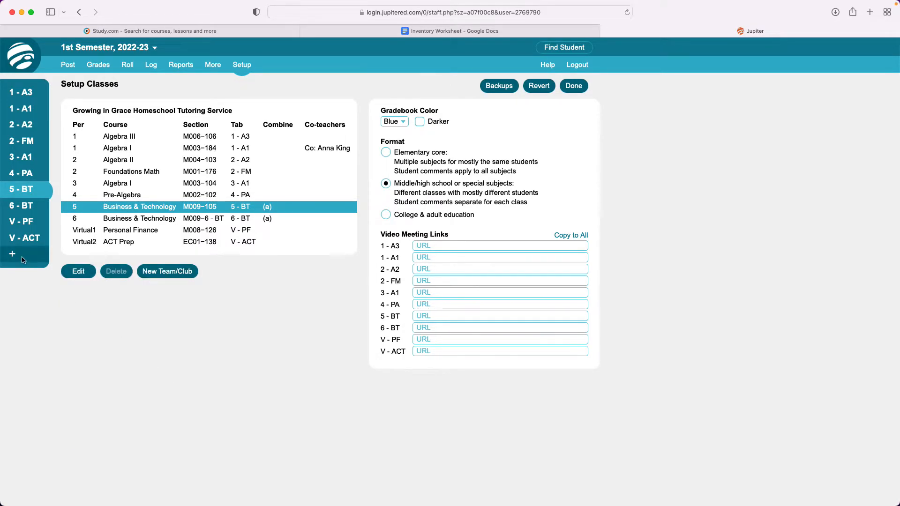
mouse_move(23, 260)
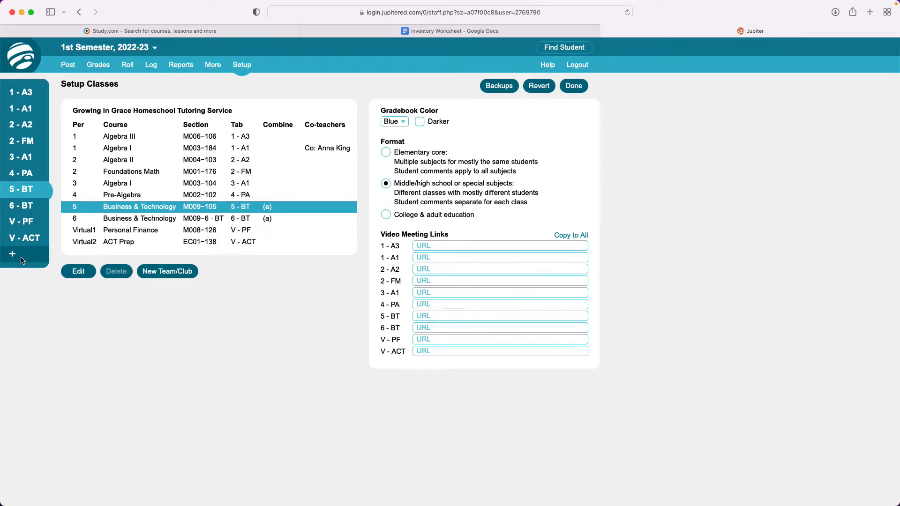
mouse_move(512, 118)
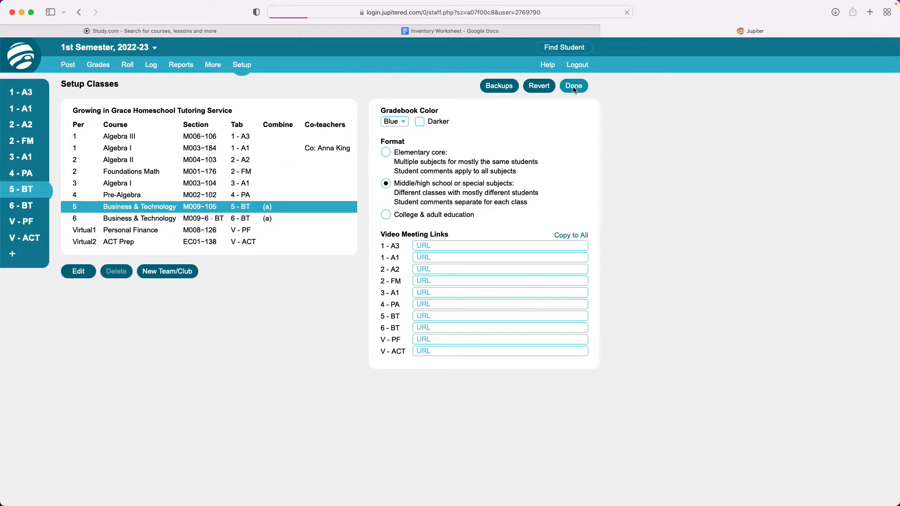
click(573, 85)
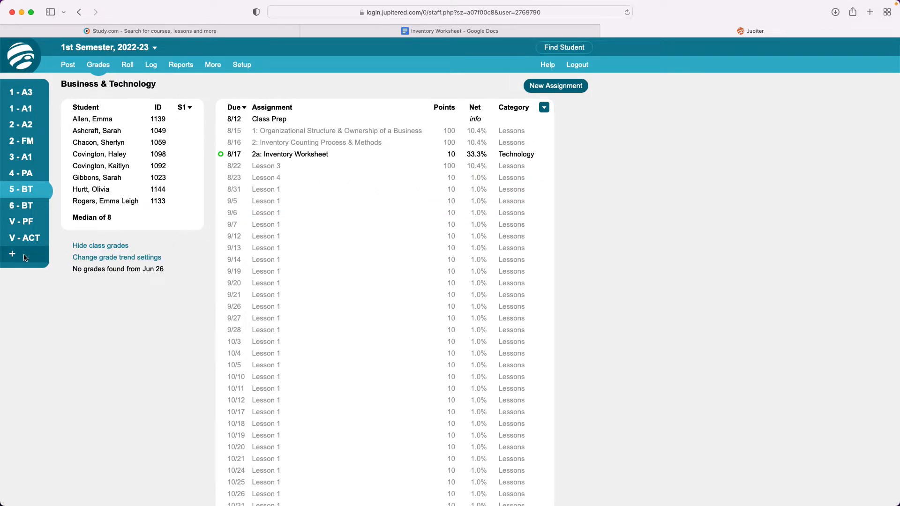
View the combined Business & Technology gradebook, check the 6 - BT and 5 - BT tabs, return to combined view.
click(21, 205)
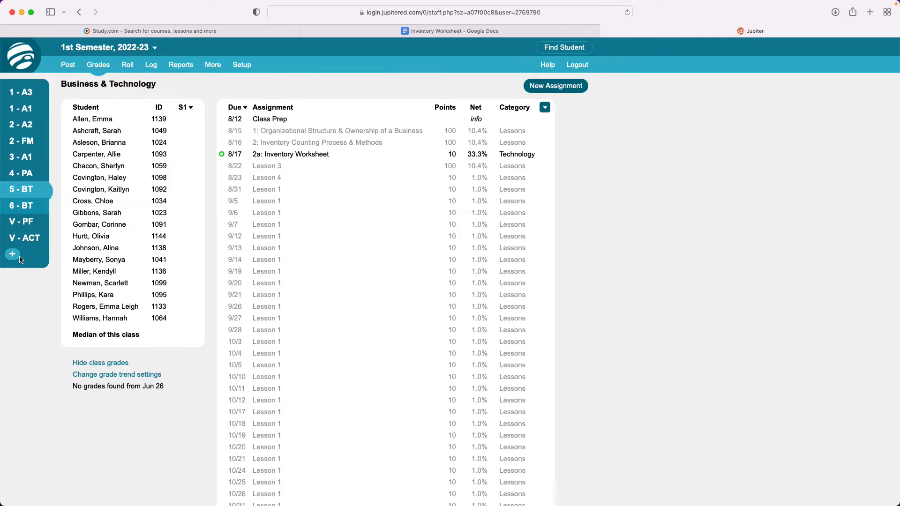
click(97, 212)
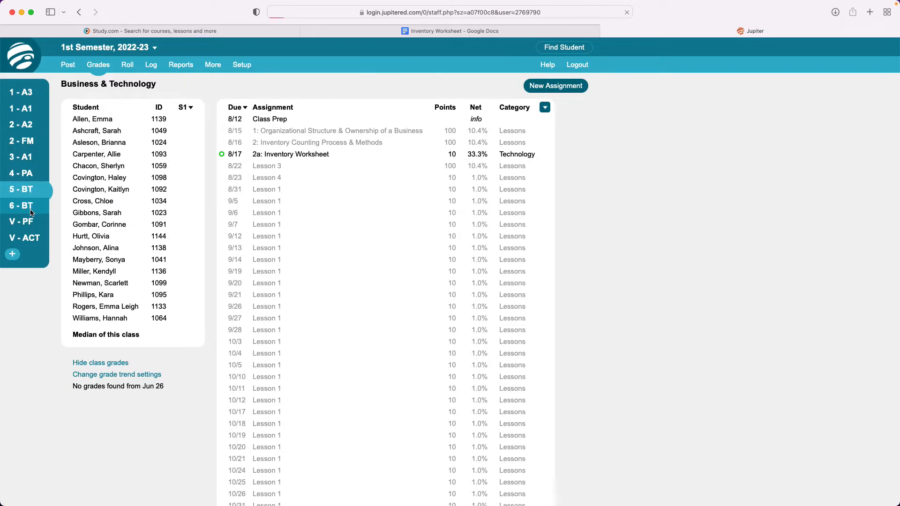
click(24, 205)
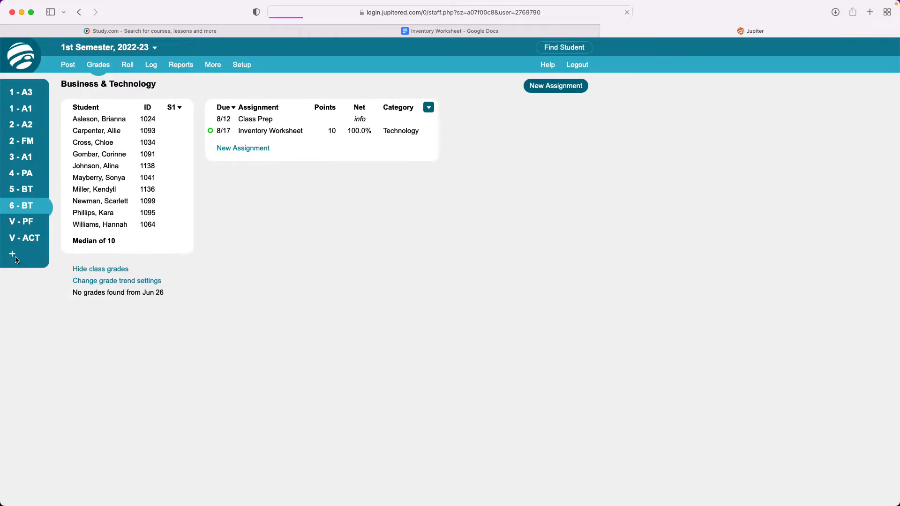
click(22, 189)
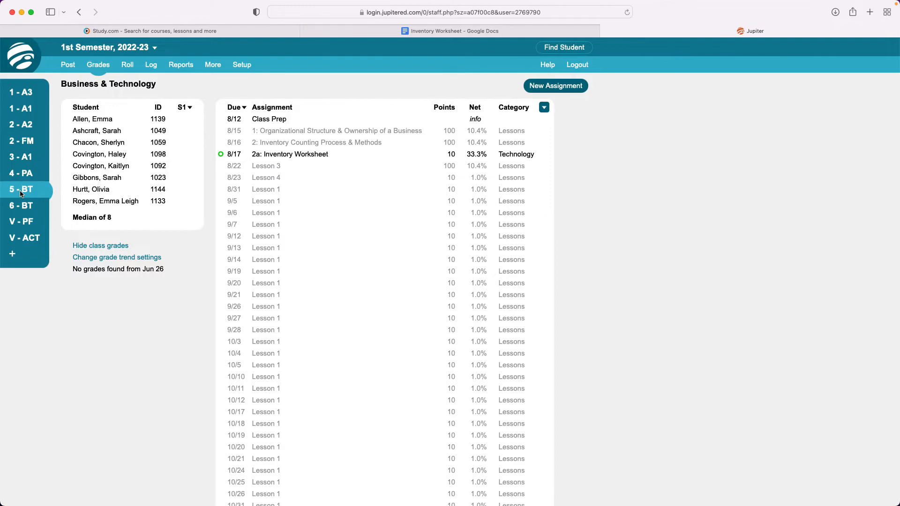
click(21, 205)
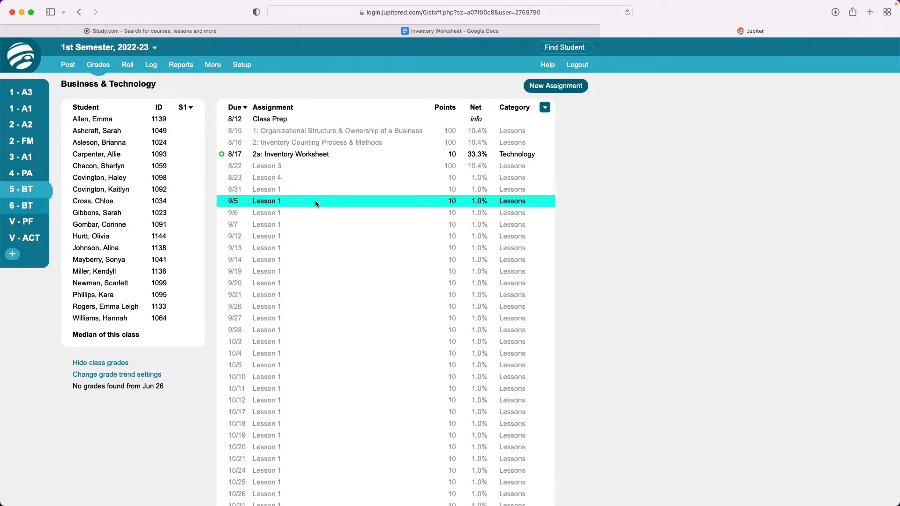
Copy assignment 1 'Organizational Structure & Ownership of a Business' to 6 - BT alongside 5 - BT.
click(290, 153)
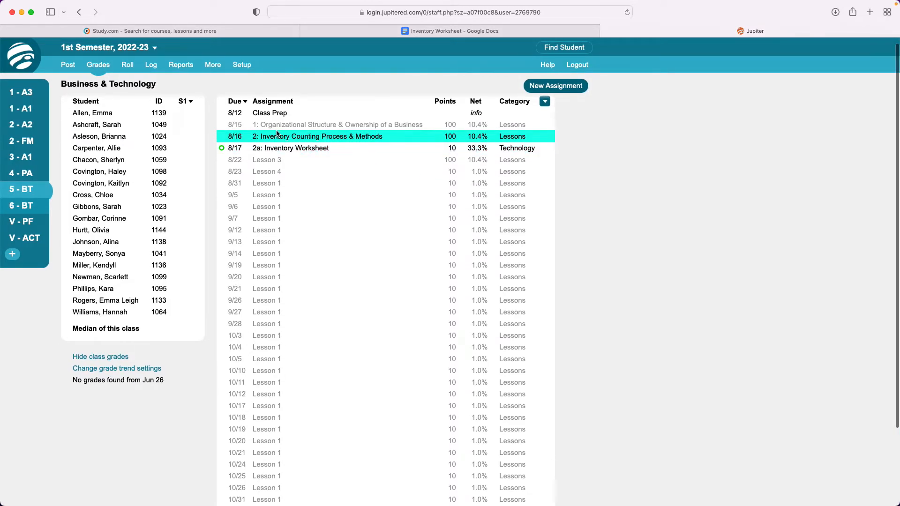
click(338, 124)
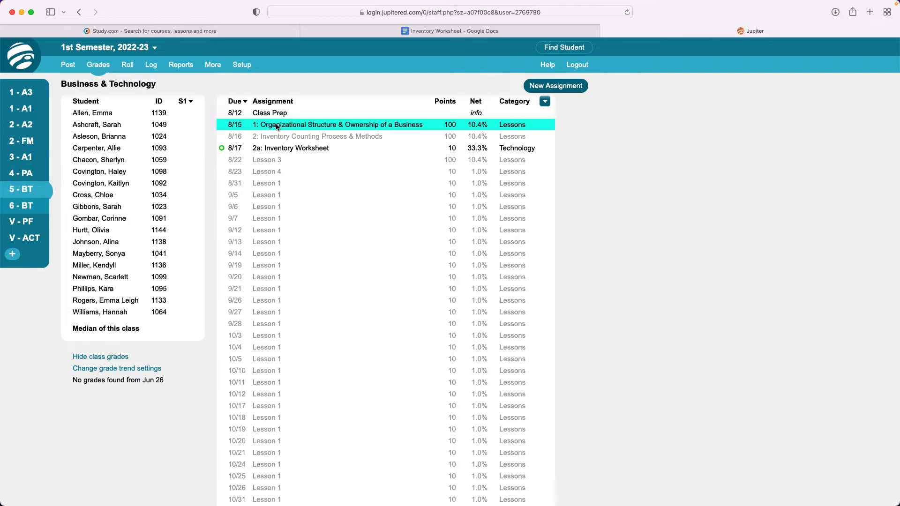
click(338, 125)
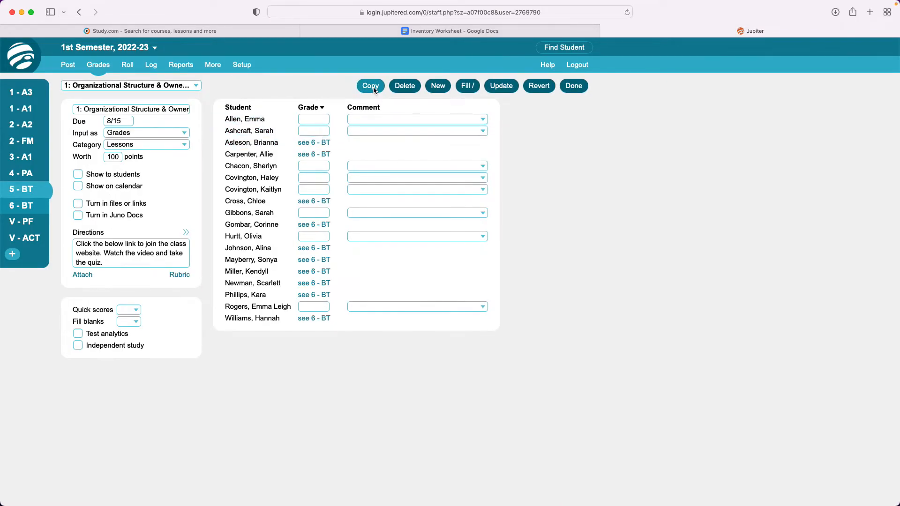
click(370, 85)
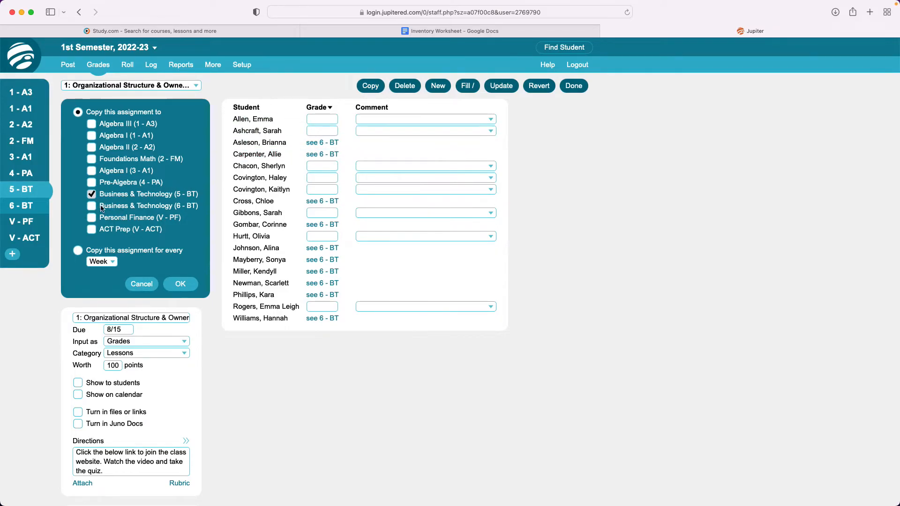
click(91, 203)
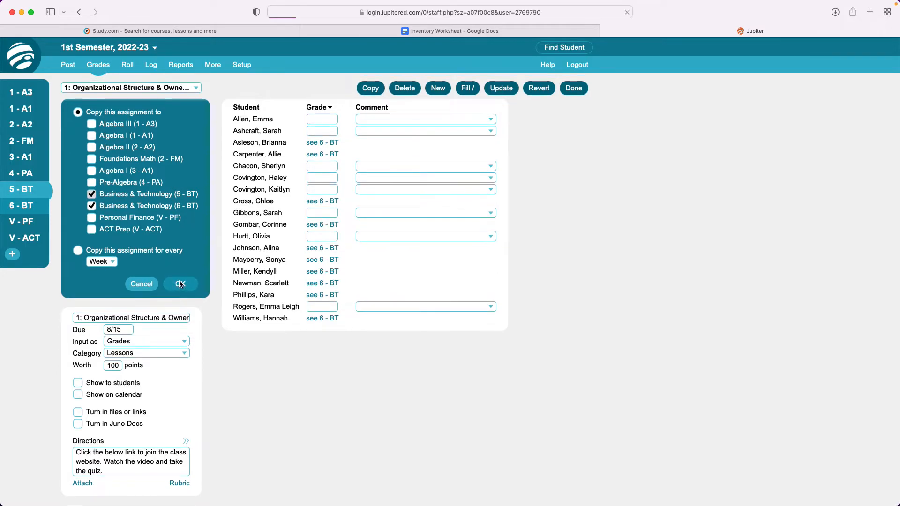
click(180, 283)
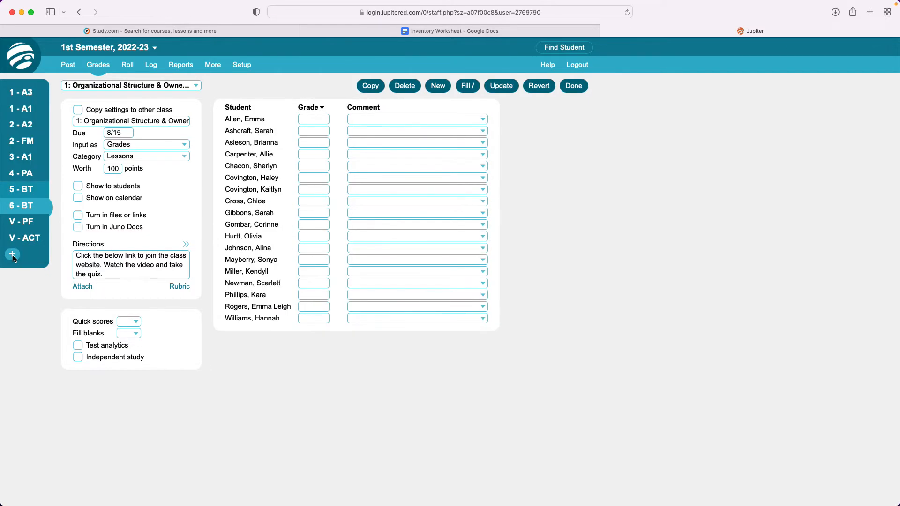
Close the assignment editor and check that assignment 1 appears in the 6 - BT gradebook.
click(573, 85)
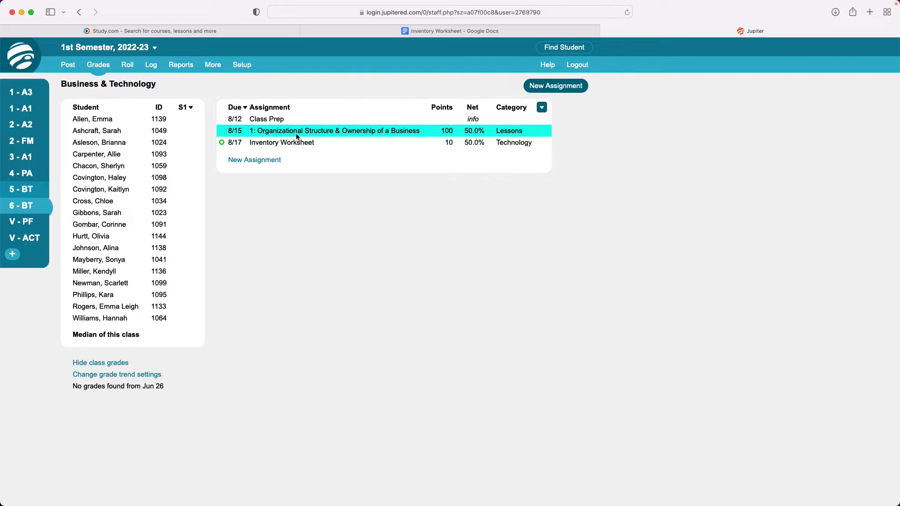
click(99, 177)
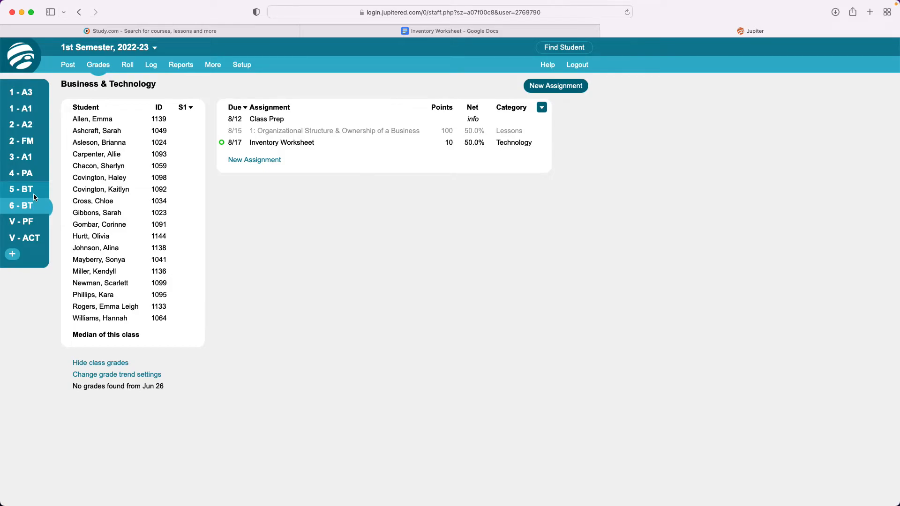
mouse_move(13, 255)
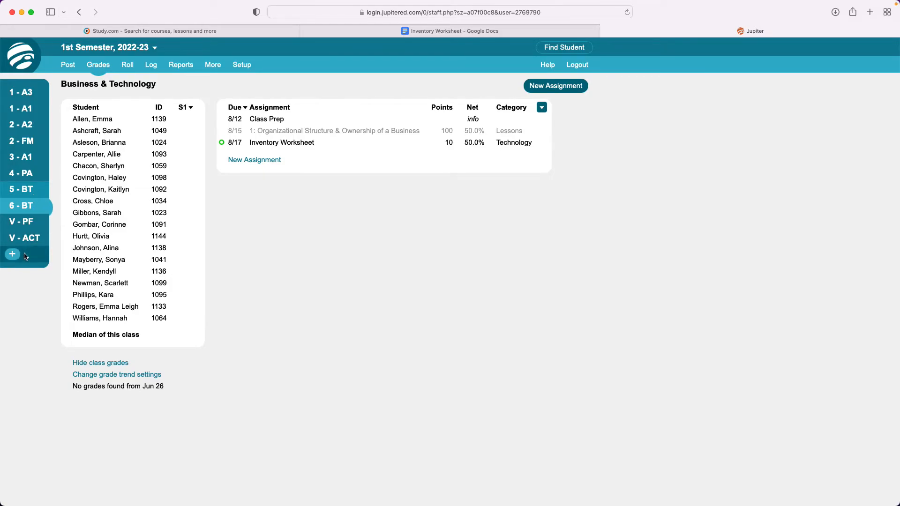